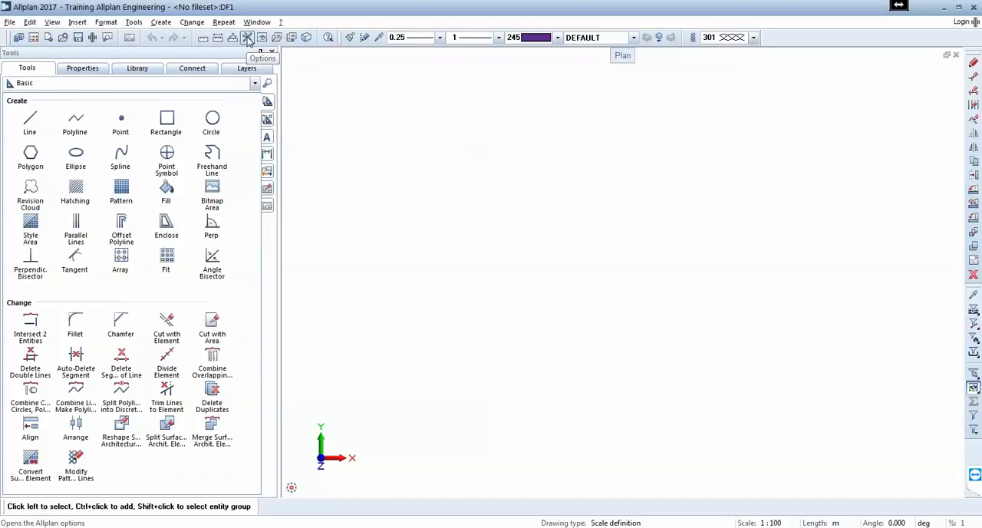
# Open Options and go to the Desktop environment page for language and unit settings
pyautogui.click(247, 37)
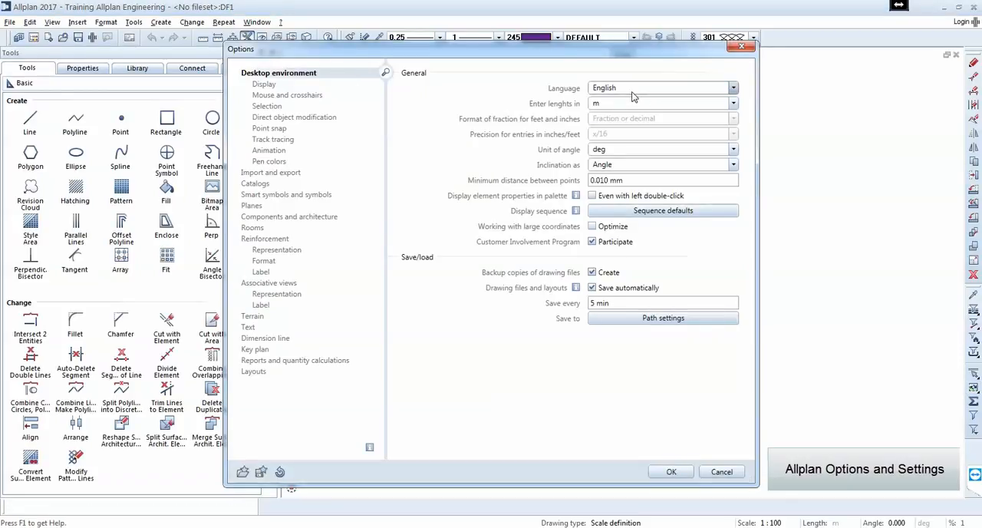
pyautogui.click(731, 102)
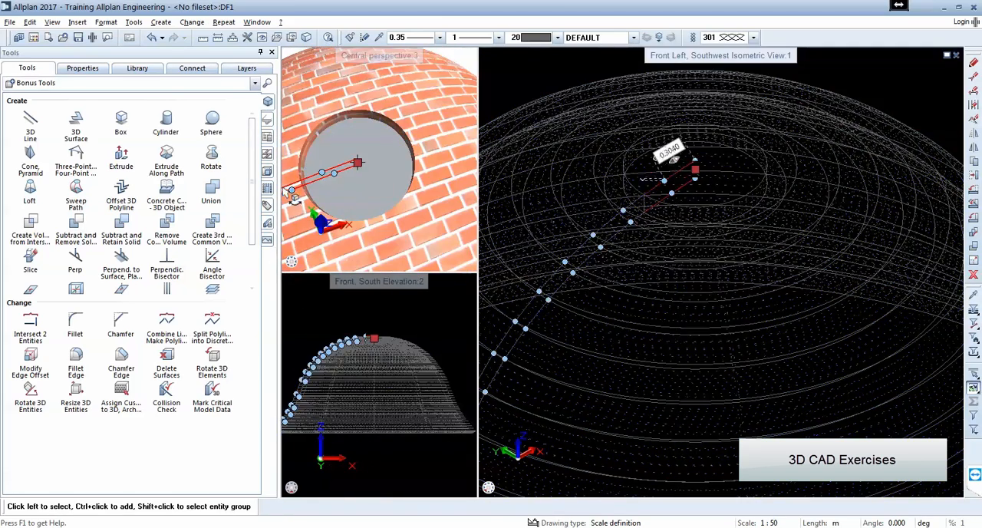
# Select the brick dome solid, review its properties, and return to the 3D modelling tools
pyautogui.click(691, 177)
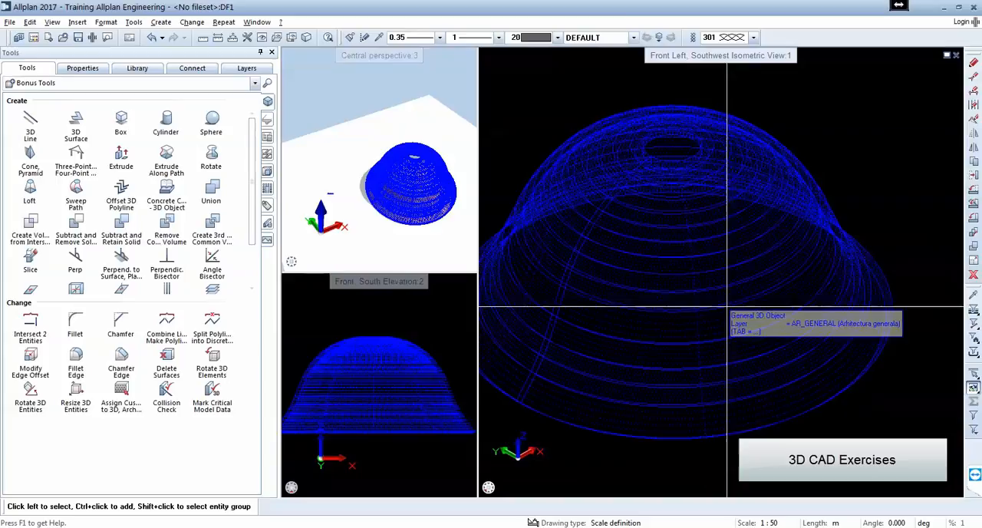
pyautogui.click(82, 67)
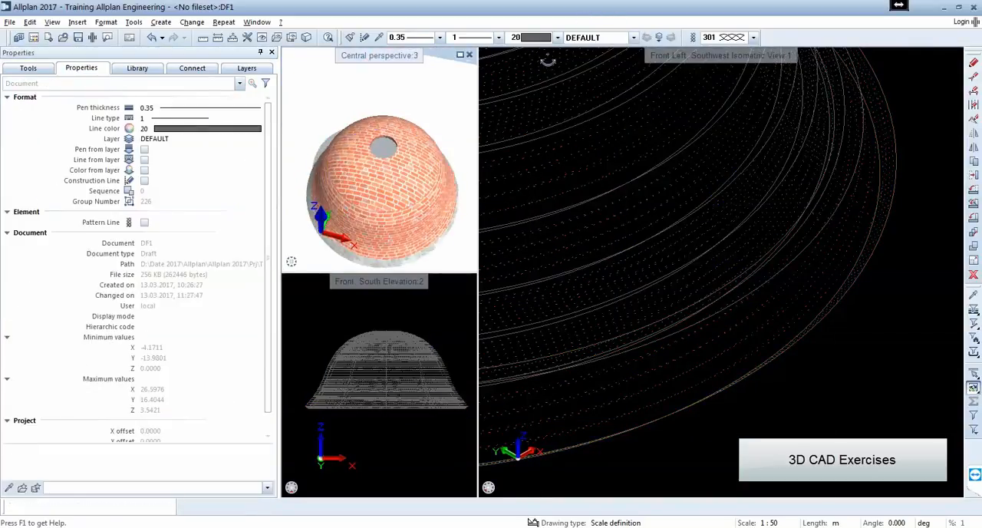
pyautogui.click(28, 67)
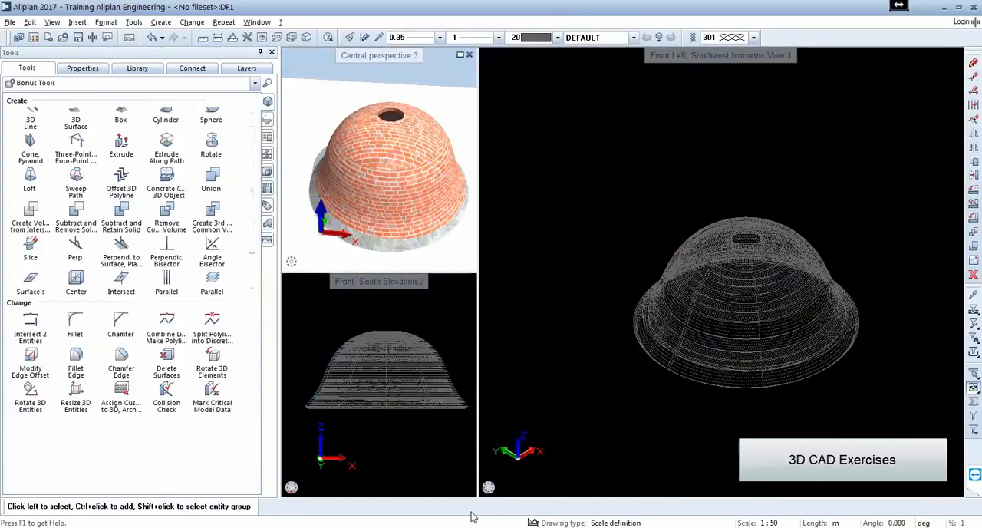
pyautogui.click(120, 142)
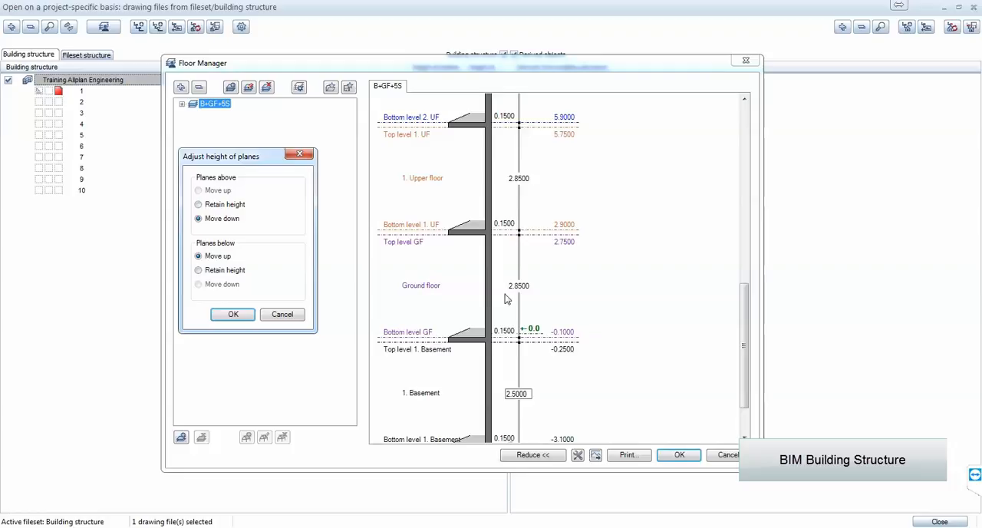
# Choose 'Retain height for planes above' when adjusting the GF bottom level
pyautogui.click(199, 204)
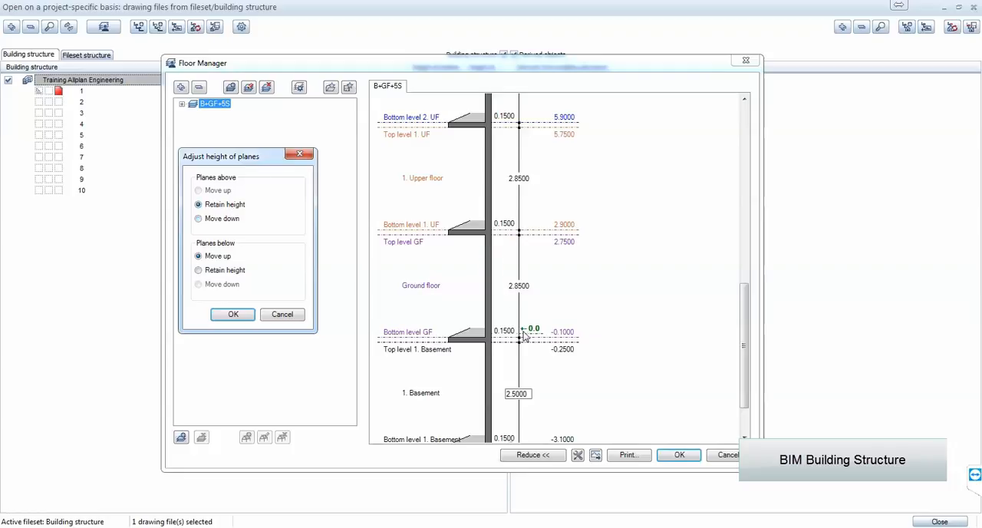
pyautogui.moveTo(525, 366)
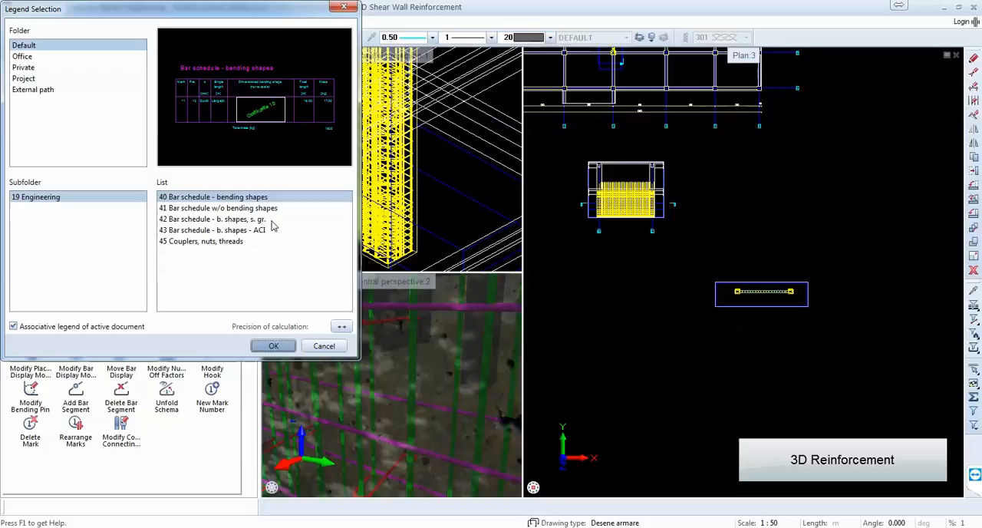
# Pick the '40 Bar schedule - bending shapes' legend under 19 Engineering
pyautogui.click(273, 345)
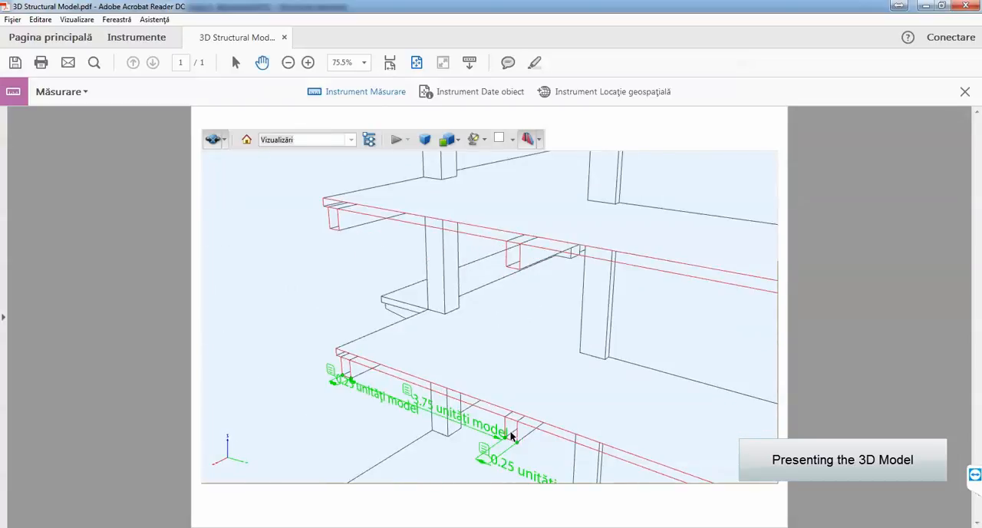
# Open the context menu for the beam measurement on the 3D model
pyautogui.rightClick(514, 415)
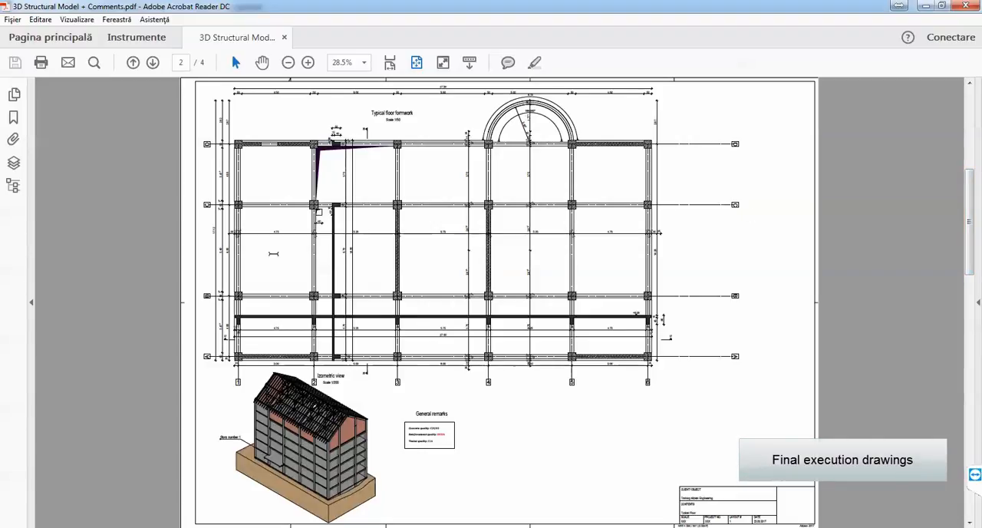
# Advance two pages, past the beam elevation, to the page 4 slab reinforcement plan
pyautogui.click(152, 62)
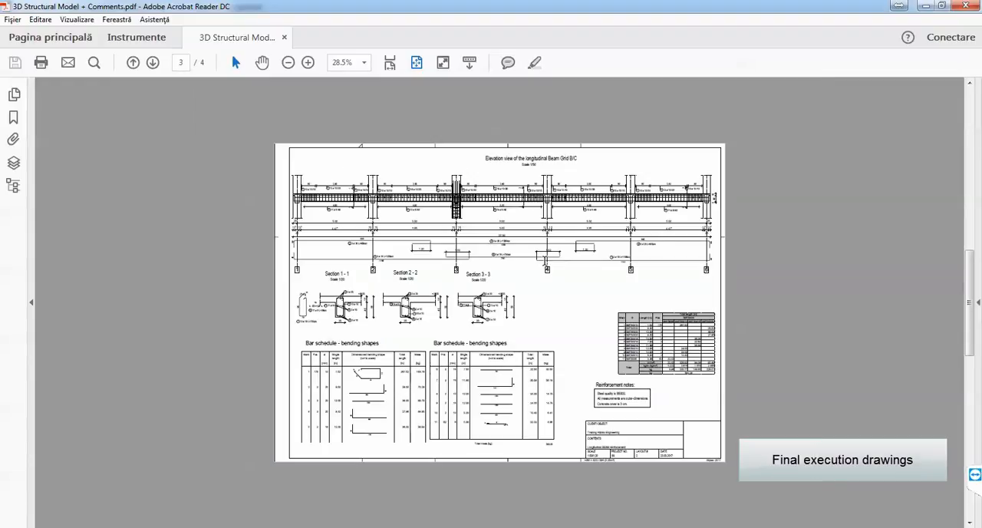
pyautogui.click(151, 62)
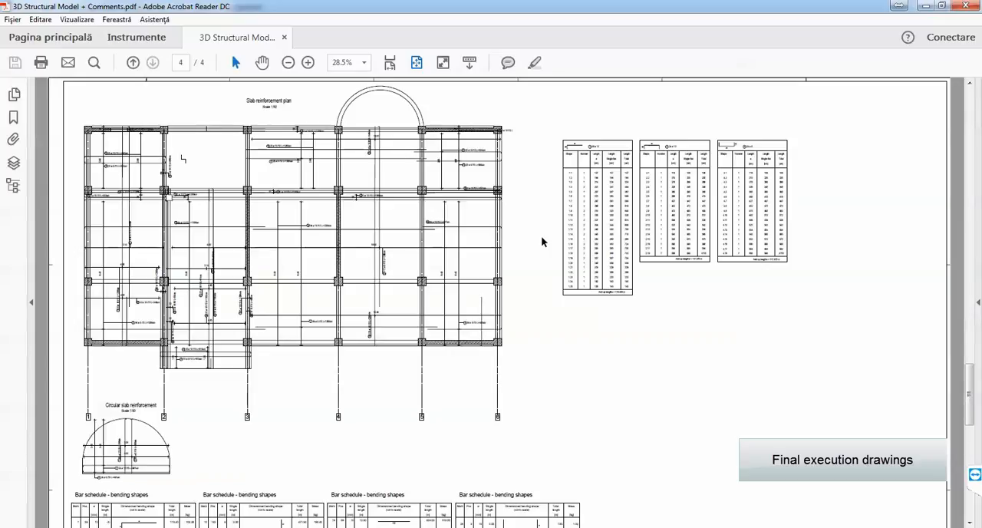